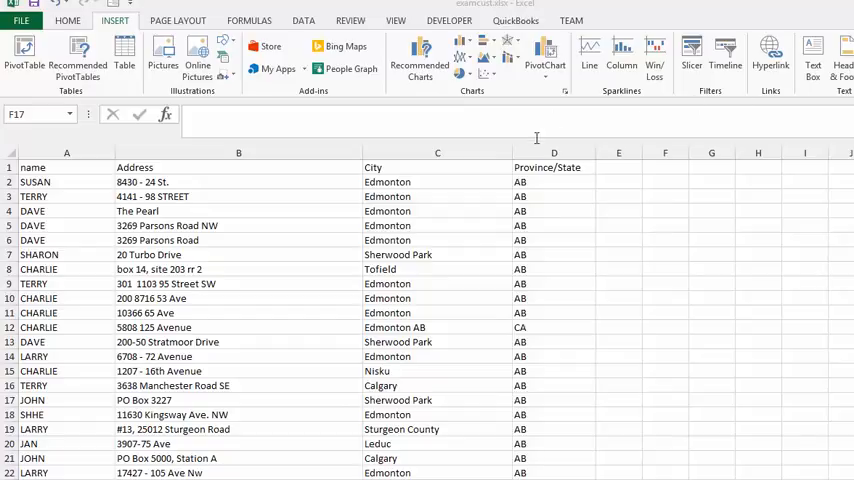
pyautogui.moveTo(194, 304)
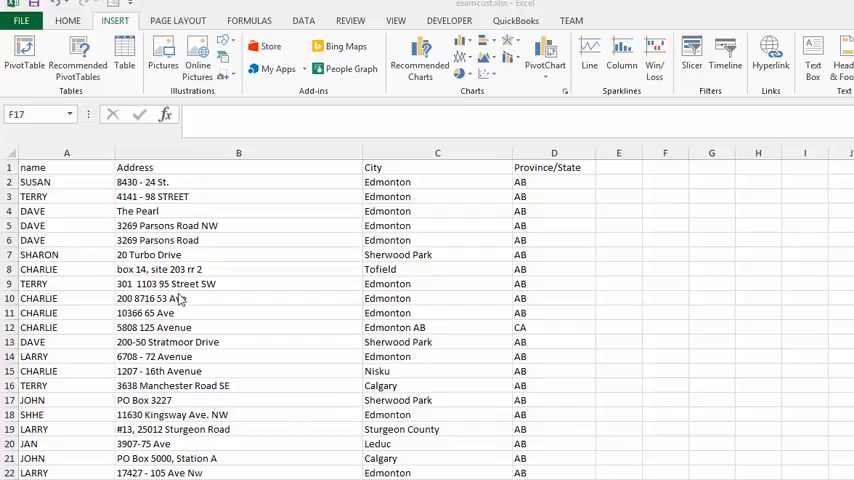
pyautogui.moveTo(436, 288)
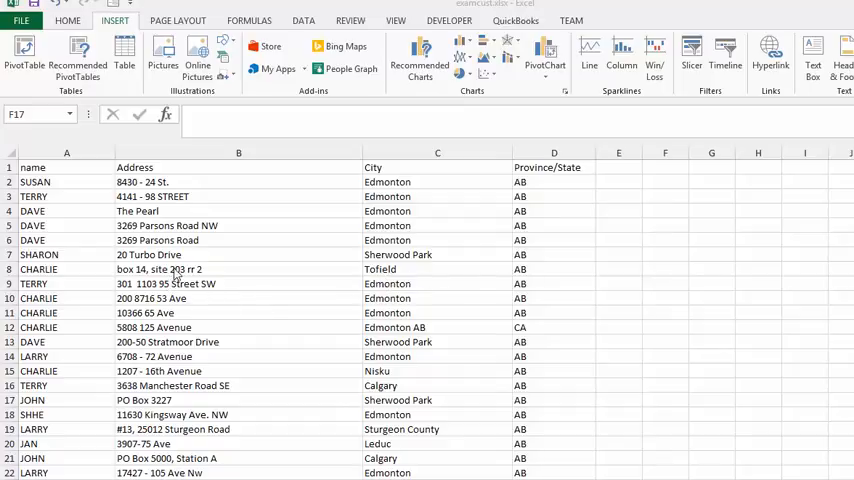
# Step: Convert the name/address/city/province list into an Excel table using its first row as headers
pyautogui.click(664, 400)
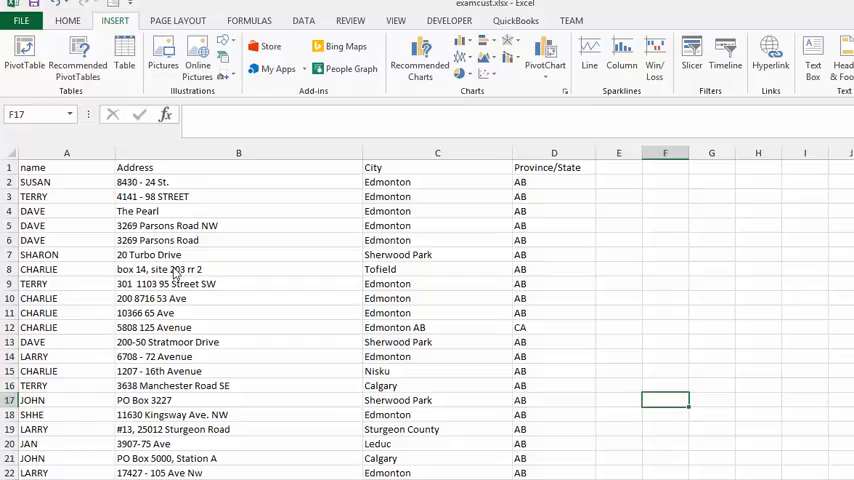
pyautogui.click(238, 268)
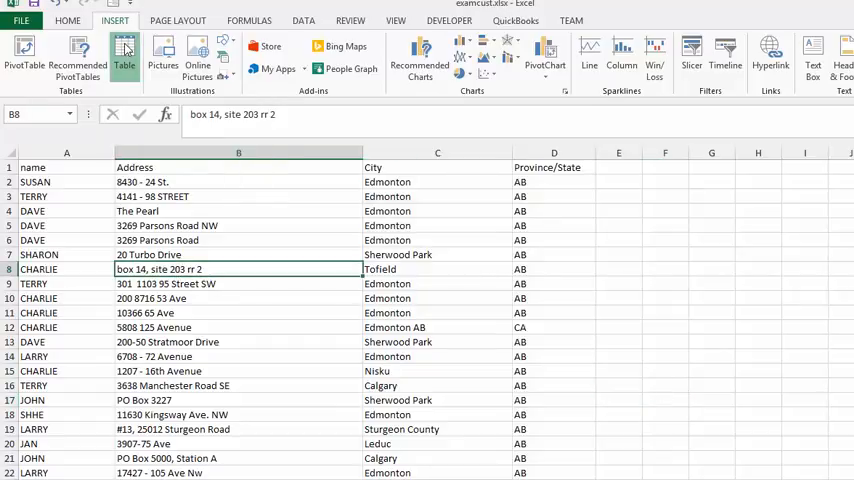
pyautogui.click(124, 60)
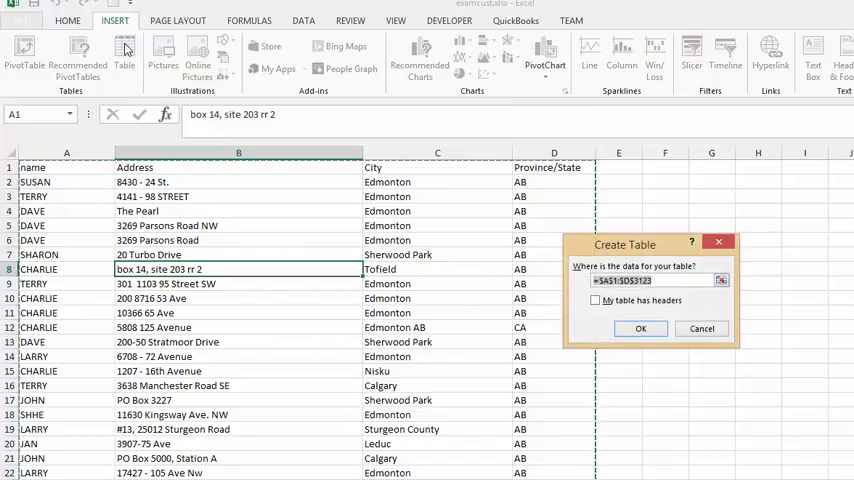
pyautogui.moveTo(68, 110)
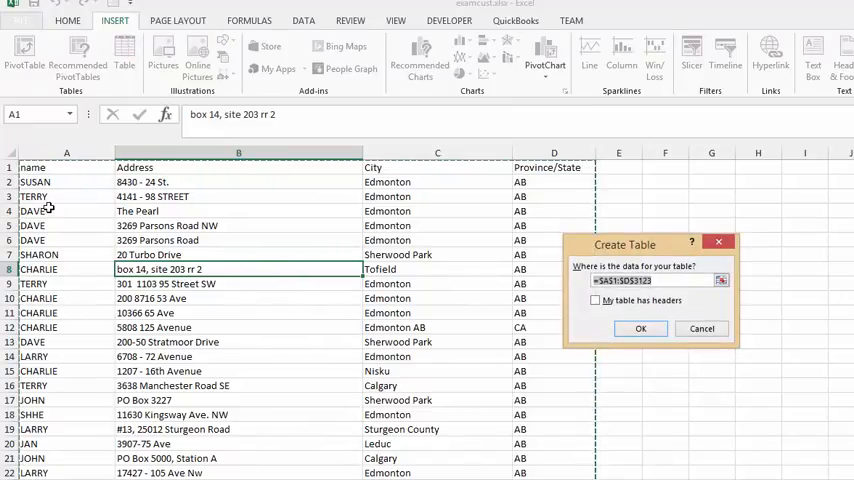
pyautogui.moveTo(640, 328)
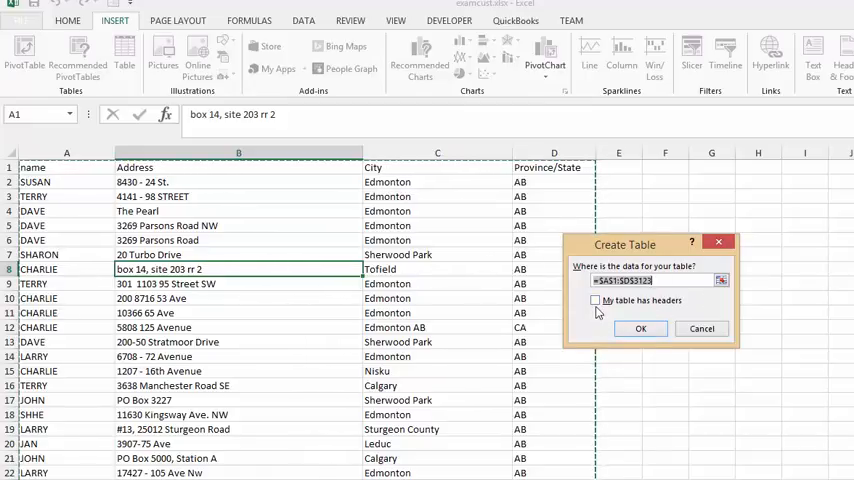
pyautogui.moveTo(600, 252)
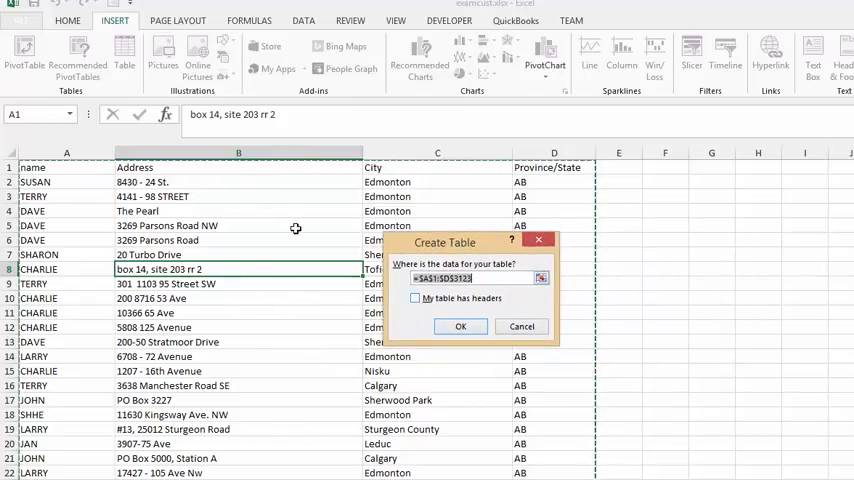
pyautogui.moveTo(232, 180)
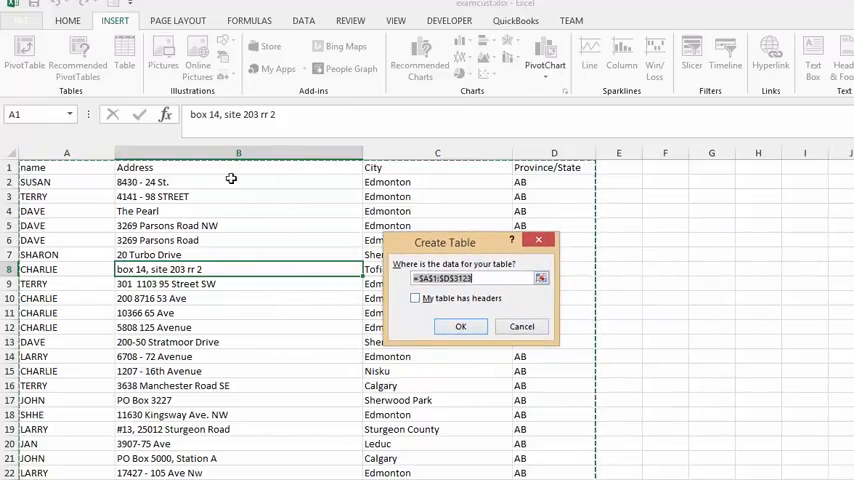
pyautogui.moveTo(468, 214)
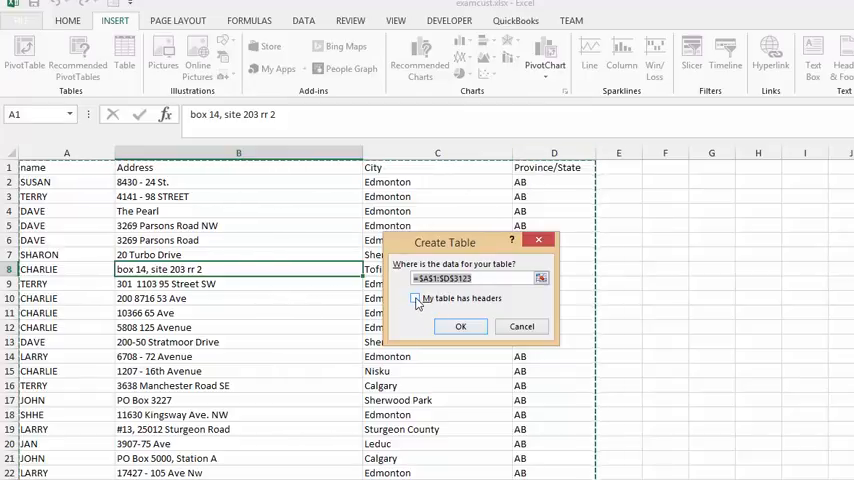
pyautogui.click(416, 298)
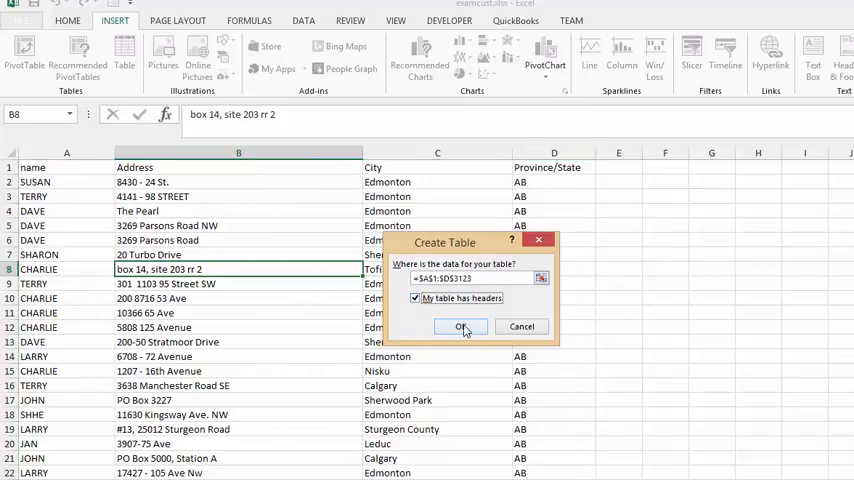
pyautogui.click(462, 328)
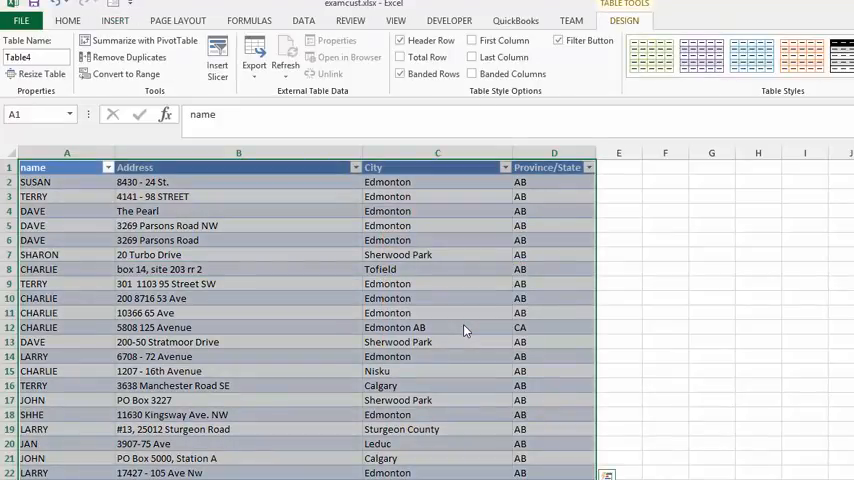
pyautogui.moveTo(248, 300)
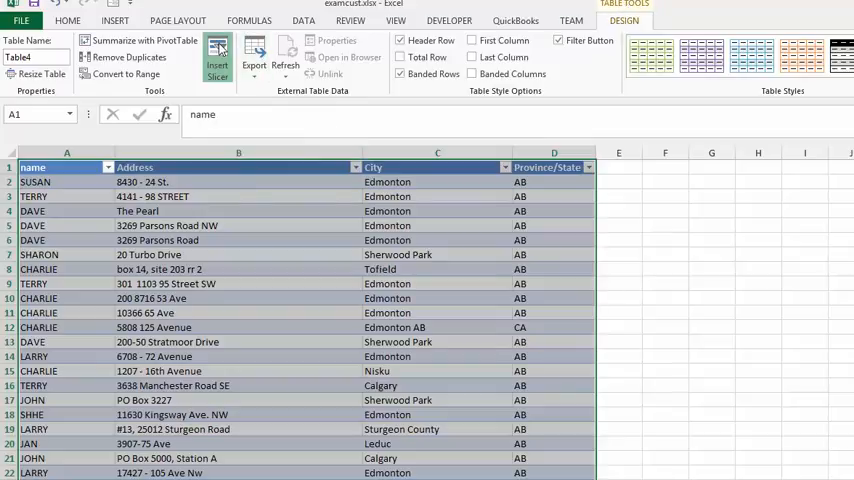
# Step: Insert a slicer on the City column of the recipient table
pyautogui.click(216, 56)
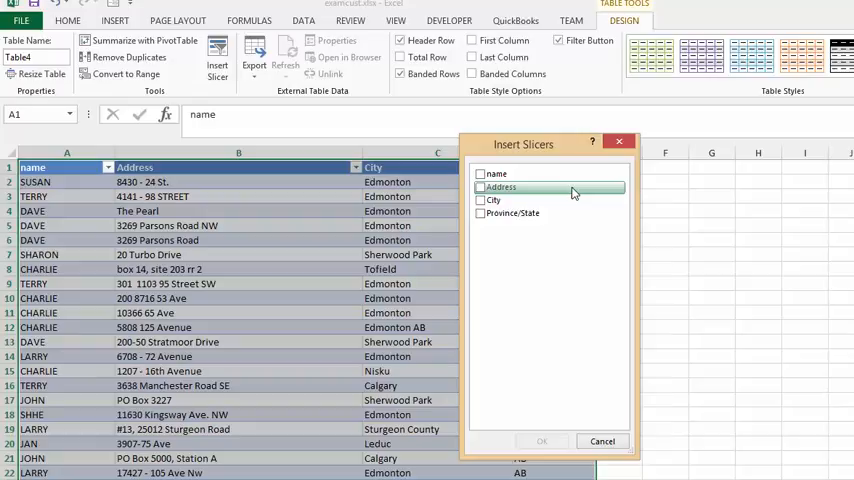
pyautogui.moveTo(600, 238)
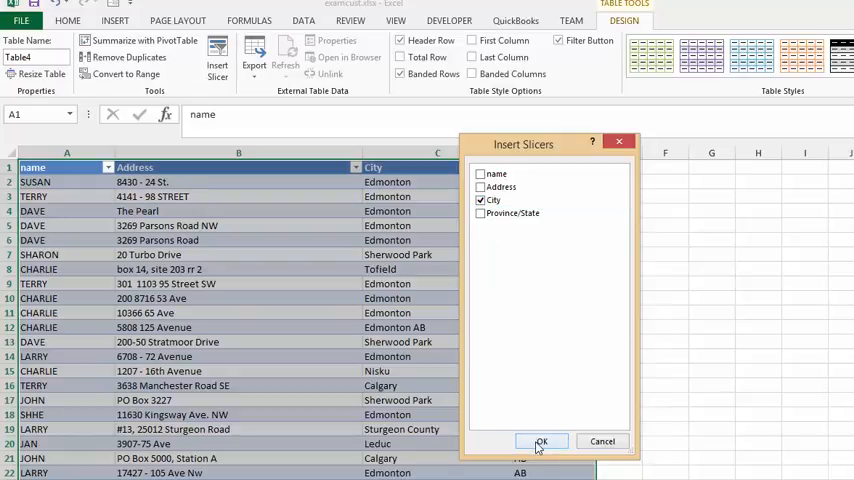
pyautogui.click(540, 440)
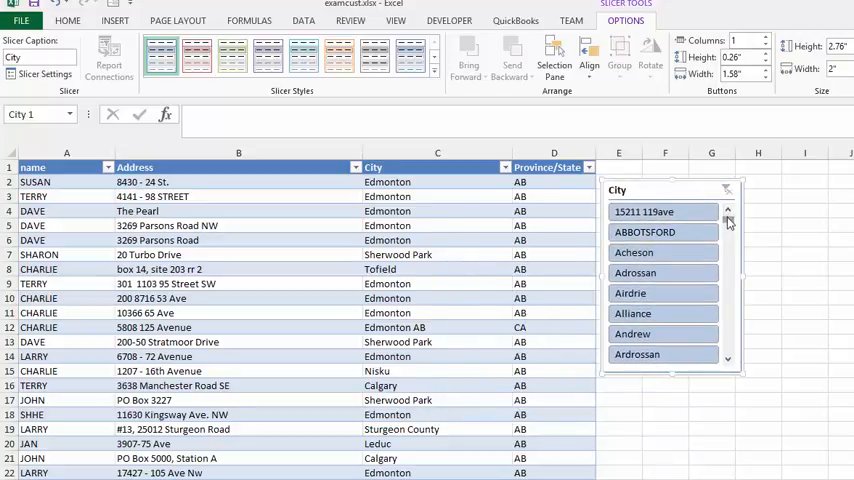
# Step: Filter the recipient table to the Wetaskiwin rows with the City slicer
pyautogui.scroll(-3)
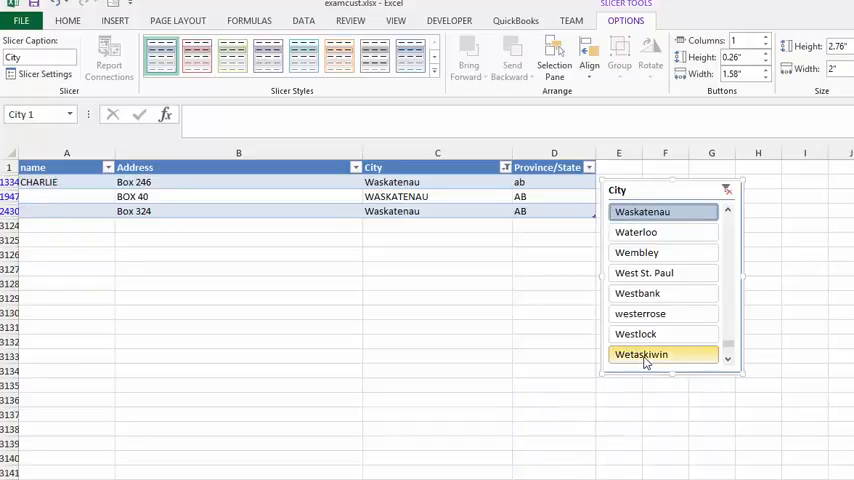
pyautogui.click(640, 354)
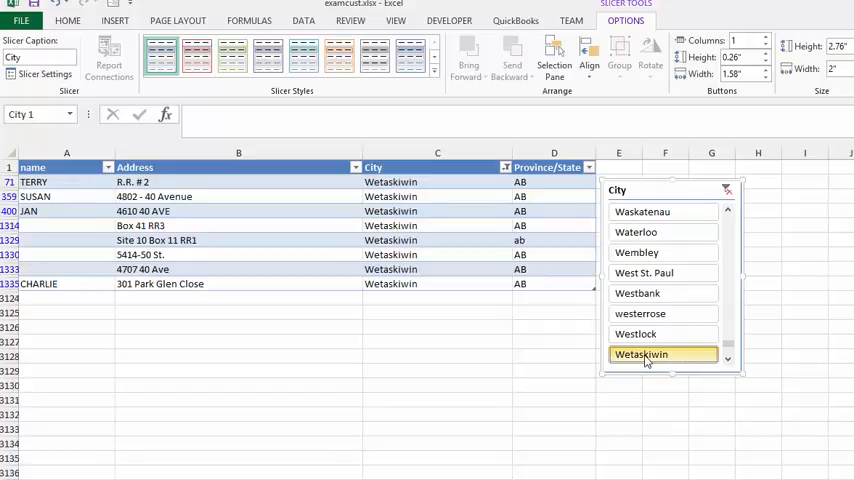
pyautogui.moveTo(664, 332)
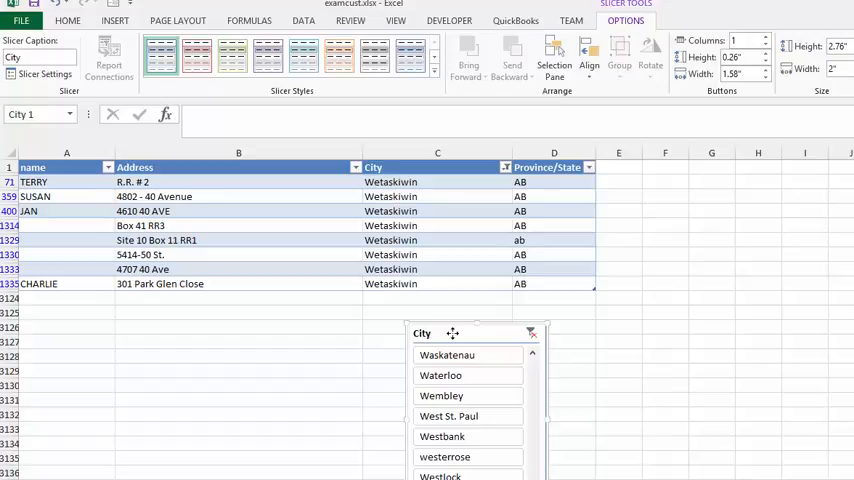
pyautogui.moveTo(452, 336)
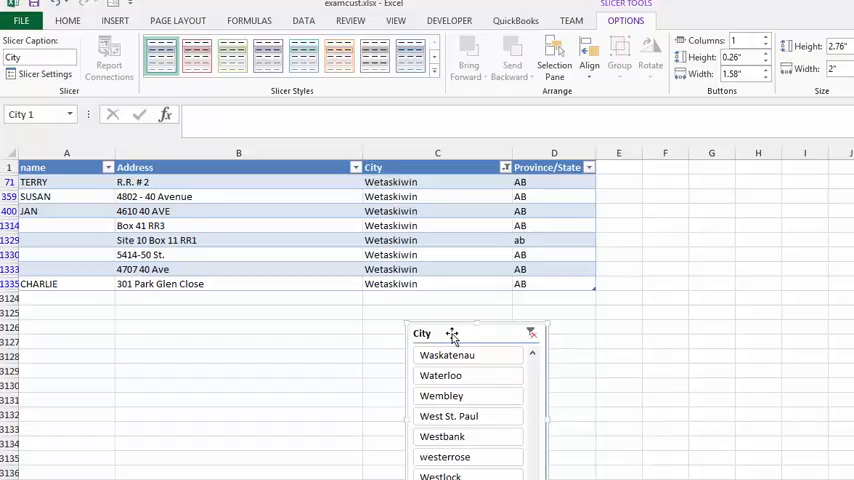
pyautogui.moveTo(460, 328)
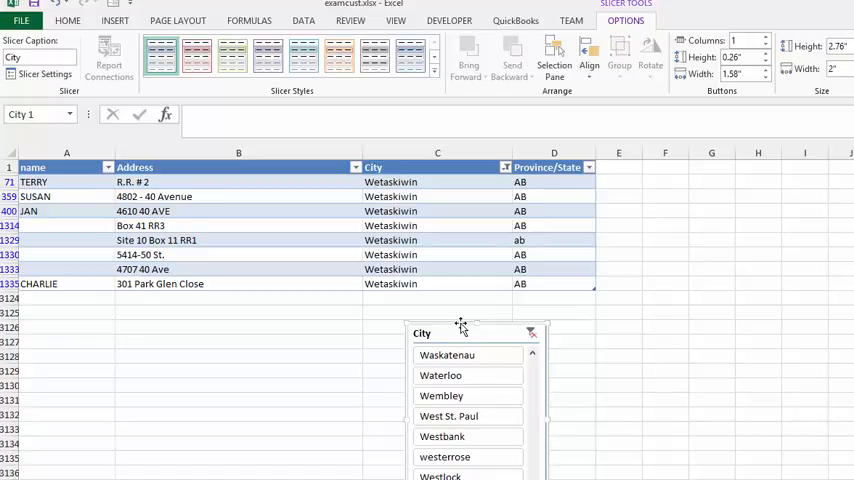
pyautogui.moveTo(412, 330)
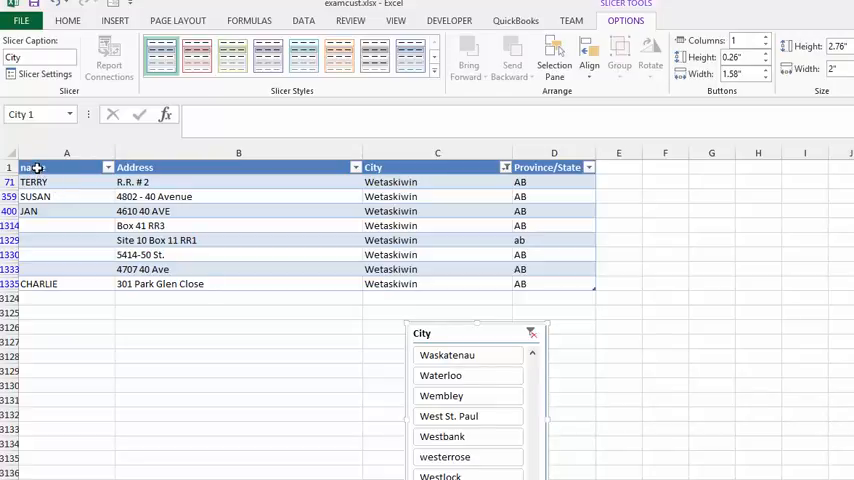
# Step: Paste into cell A1 of a blank worksheet, leaving a new blank Word document showing
pyautogui.click(66, 168)
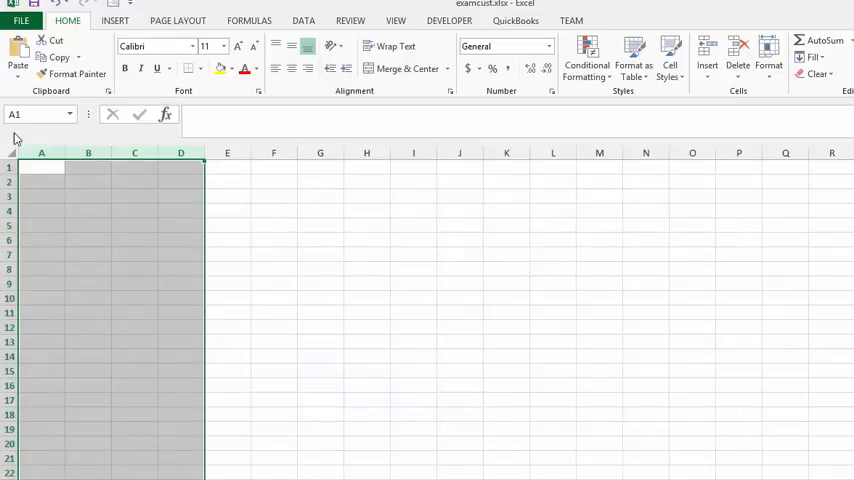
pyautogui.click(40, 168)
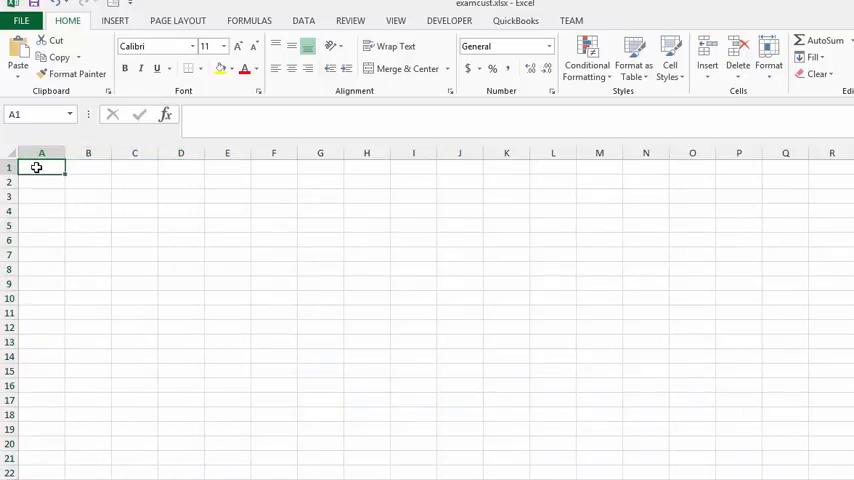
pyautogui.press('ctrl+v')
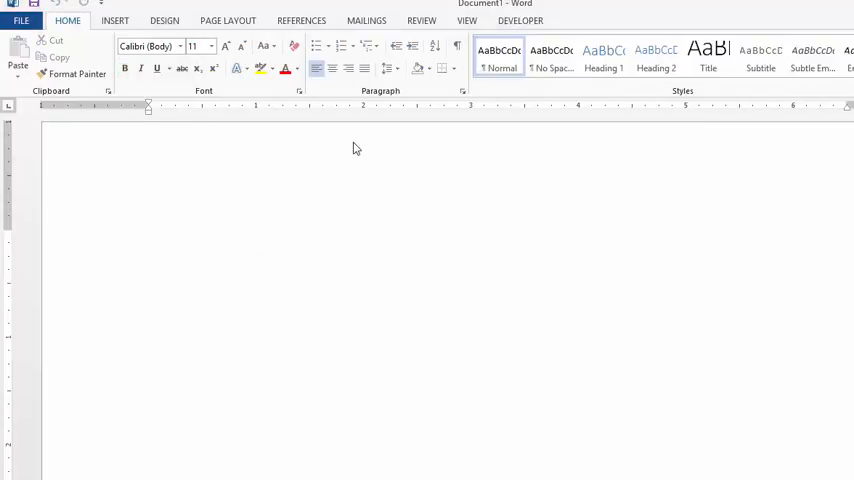
# Step: Show the Mailings mail-merge commands and the Select Recipients choices for the blank document
pyautogui.click(148, 240)
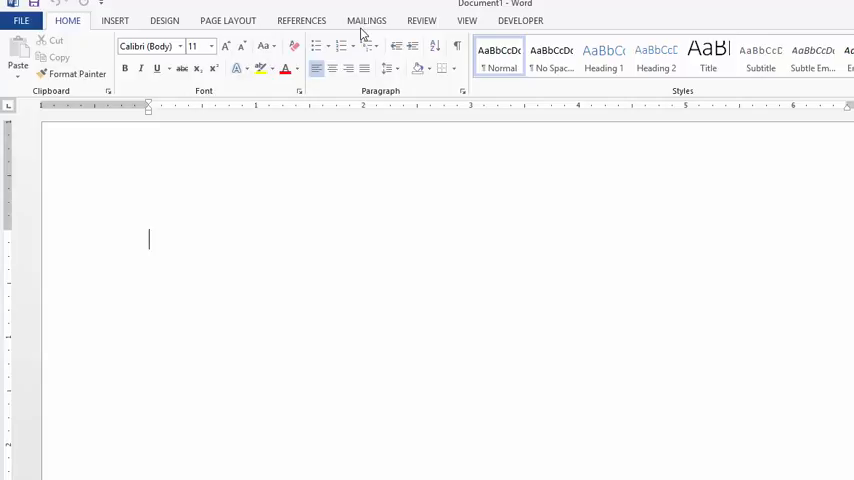
pyautogui.click(366, 20)
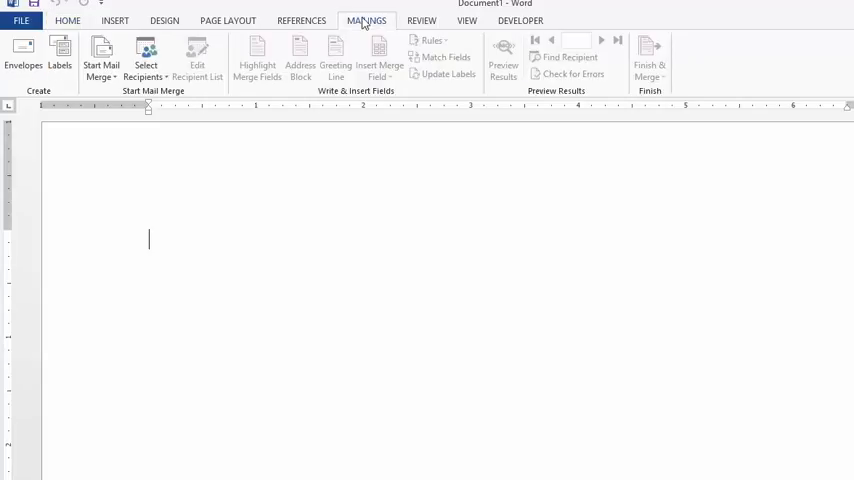
pyautogui.moveTo(208, 68)
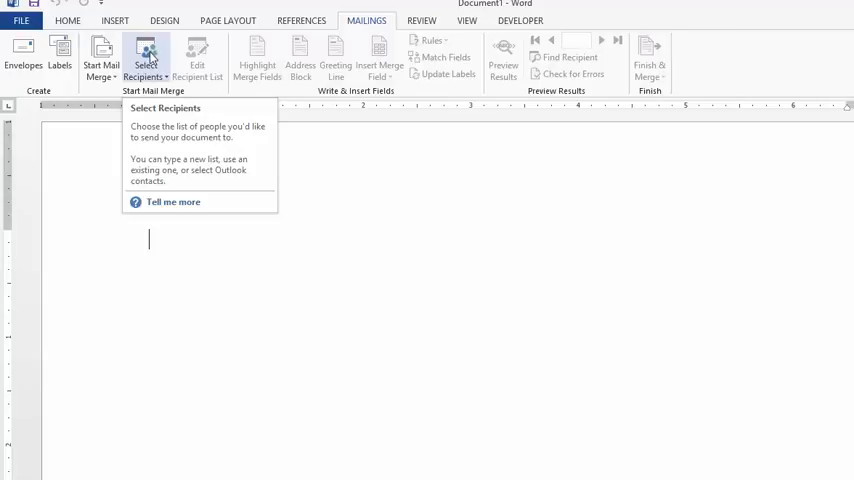
pyautogui.click(146, 58)
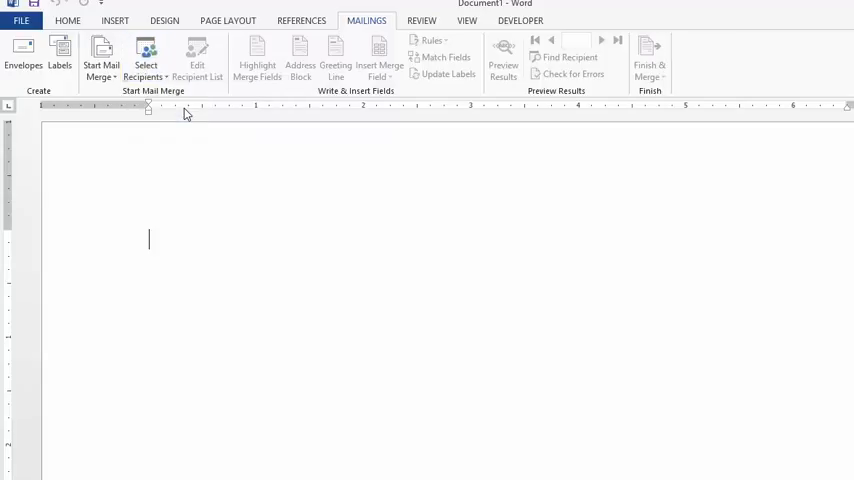
# Step: Link examcust.xlsx's first sheet, with header row, as the document's existing recipient list
pyautogui.click(144, 56)
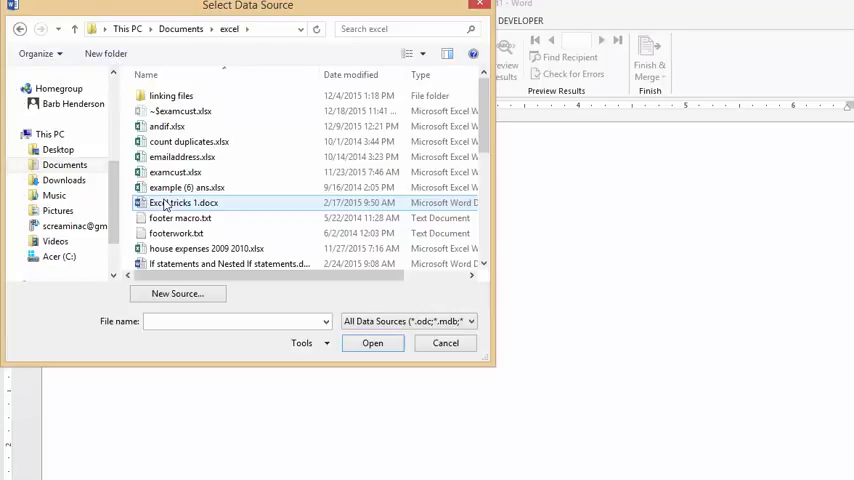
pyautogui.click(172, 172)
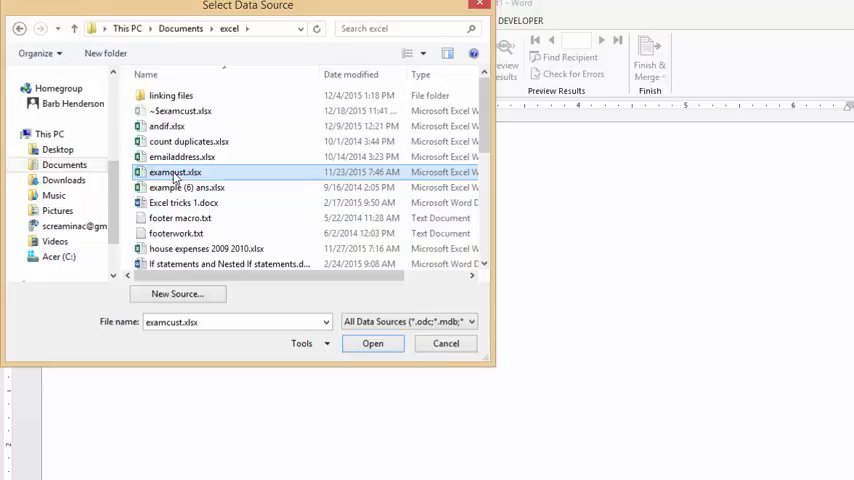
pyautogui.click(372, 344)
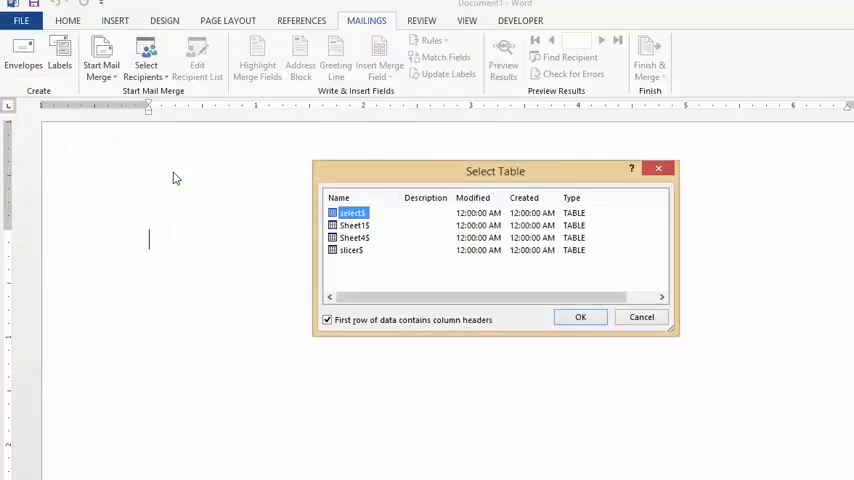
pyautogui.moveTo(520, 216)
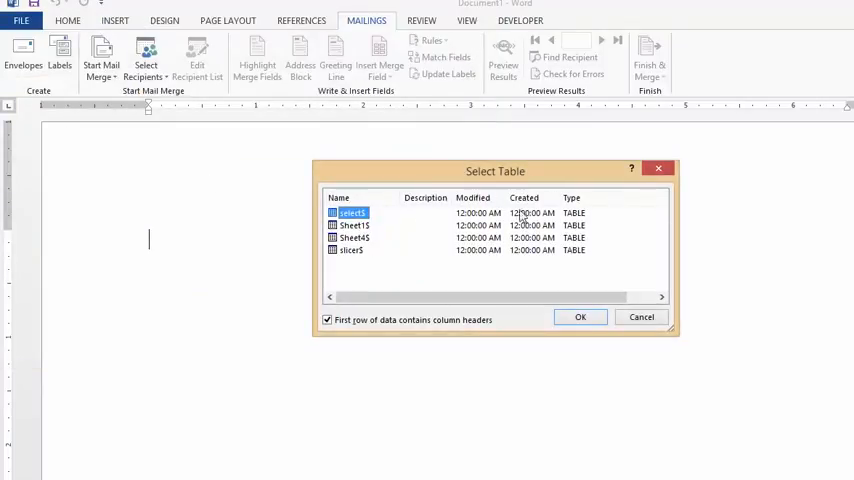
pyautogui.moveTo(390, 240)
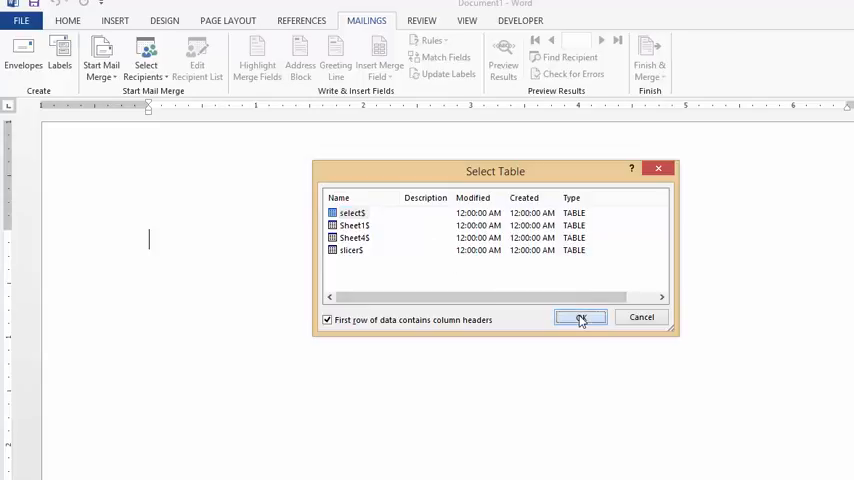
pyautogui.click(580, 316)
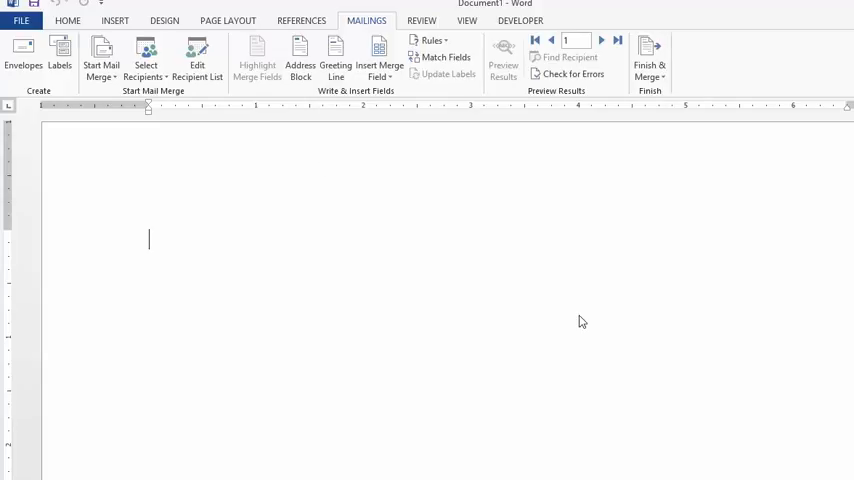
pyautogui.moveTo(532, 220)
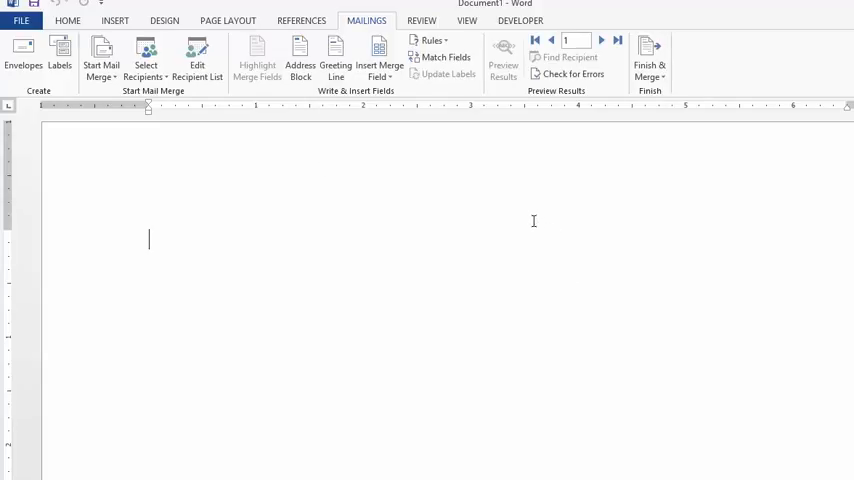
pyautogui.moveTo(456, 164)
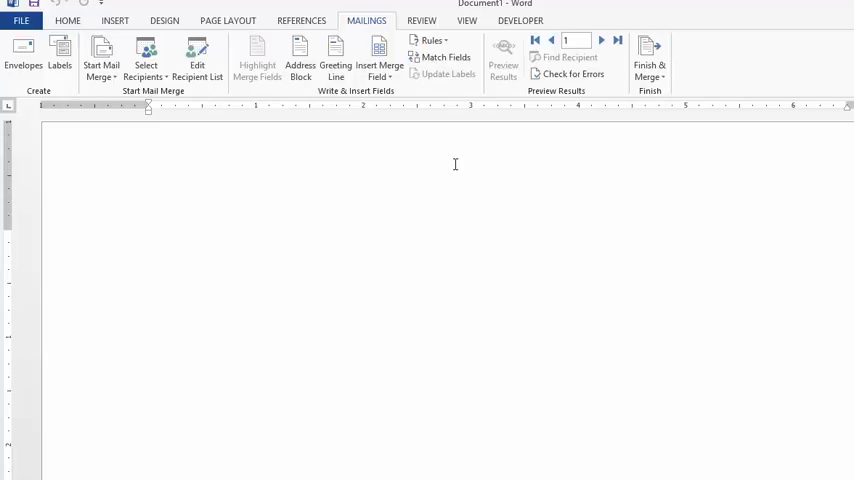
pyautogui.moveTo(380, 48)
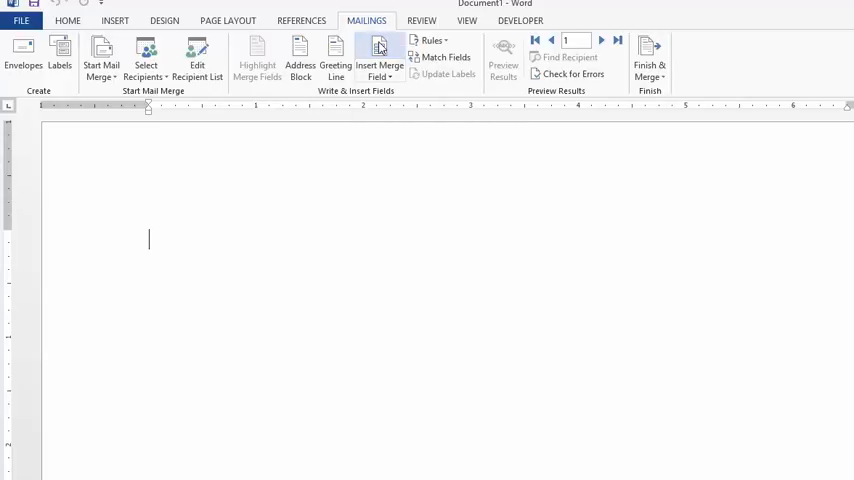
# Step: Insert the name merge field, then the Address field on the second line
pyautogui.click(380, 56)
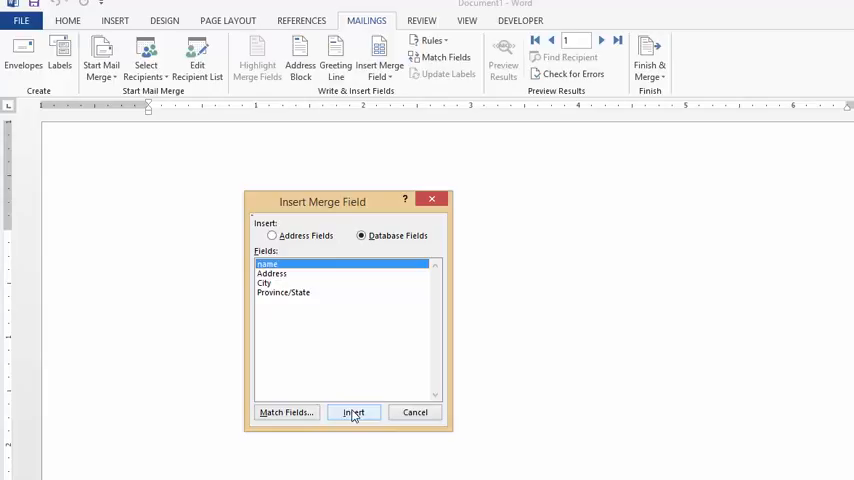
pyautogui.click(352, 412)
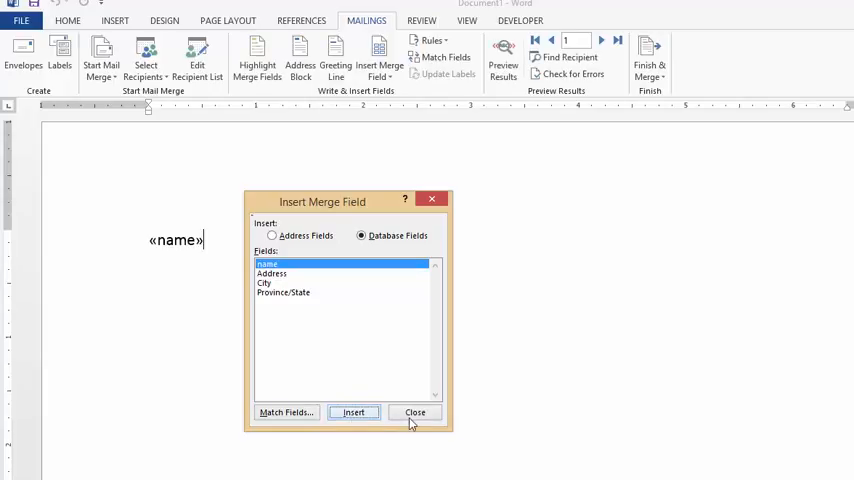
pyautogui.click(414, 412)
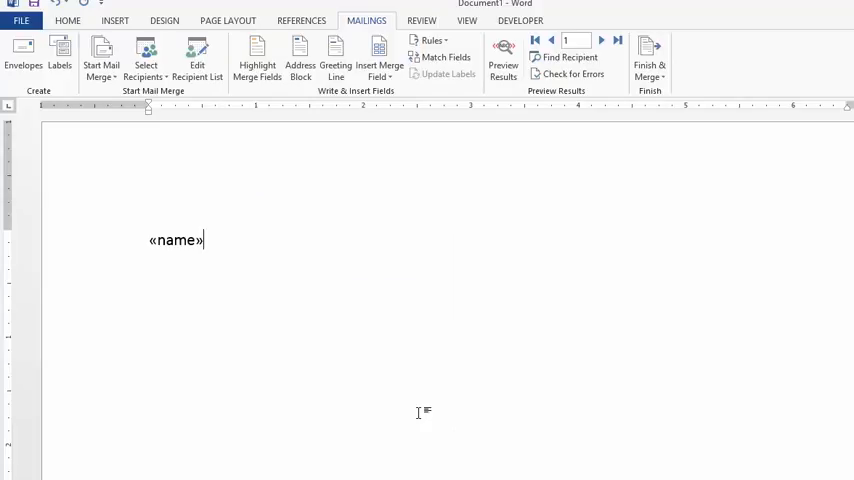
pyautogui.moveTo(438, 108)
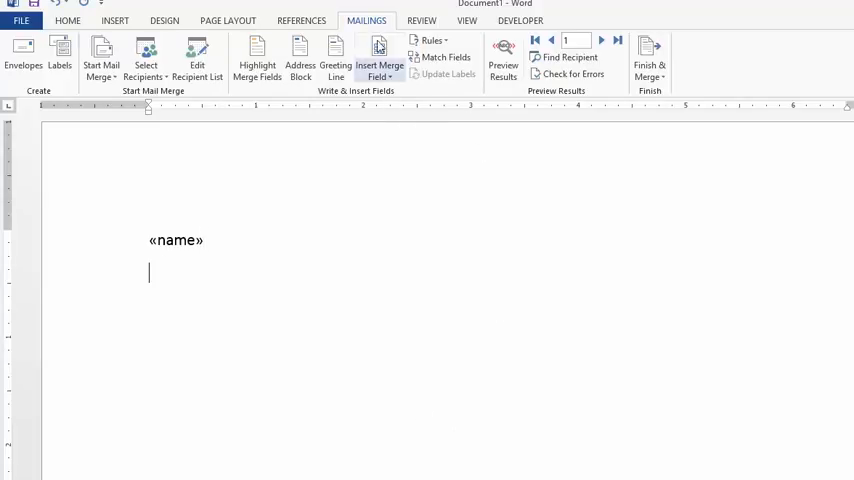
pyautogui.click(378, 56)
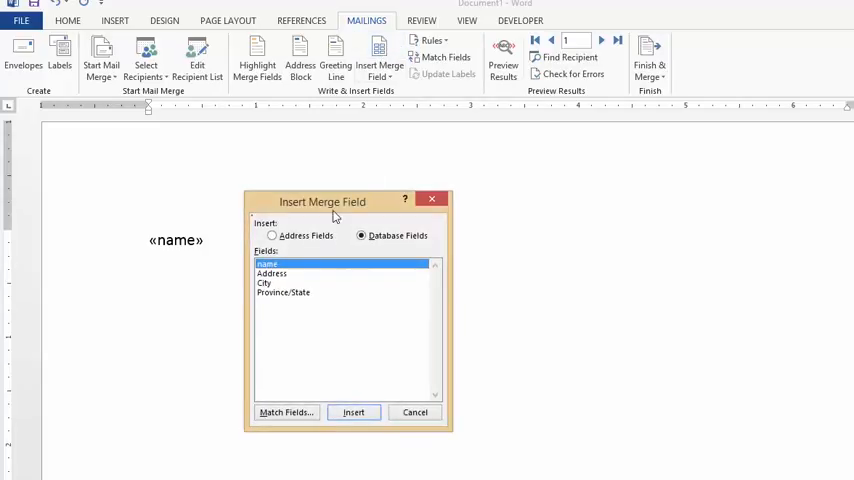
pyautogui.moveTo(278, 280)
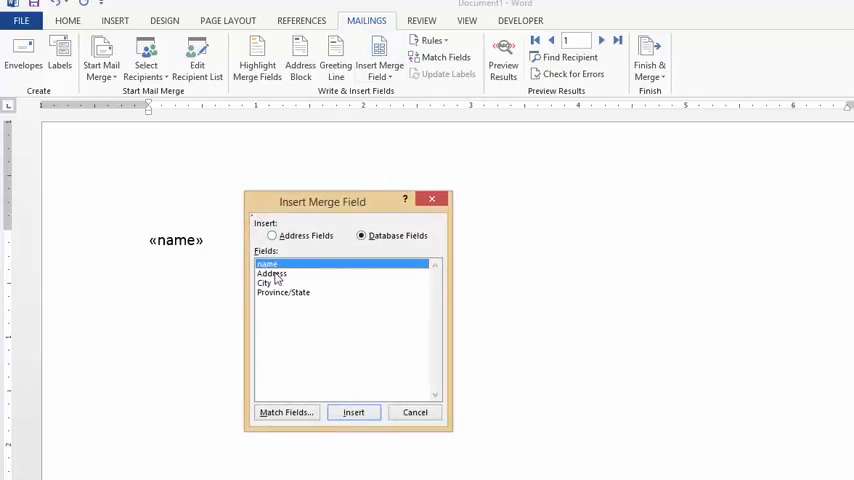
pyautogui.click(272, 272)
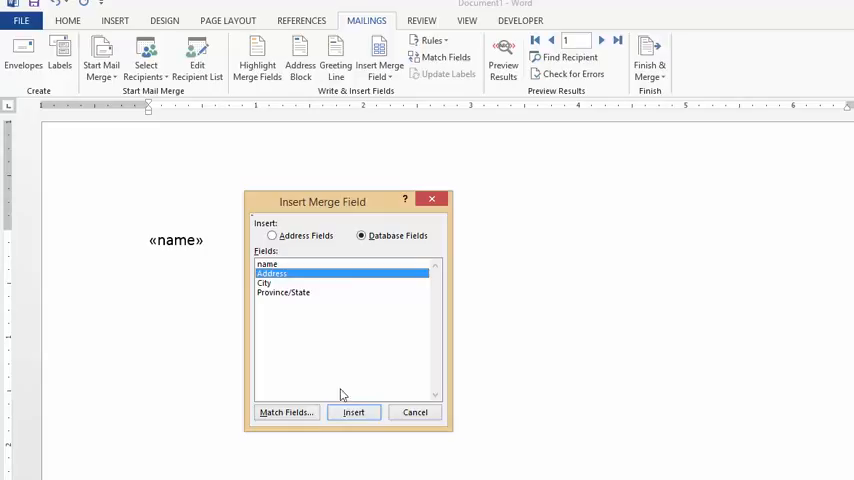
pyautogui.click(352, 412)
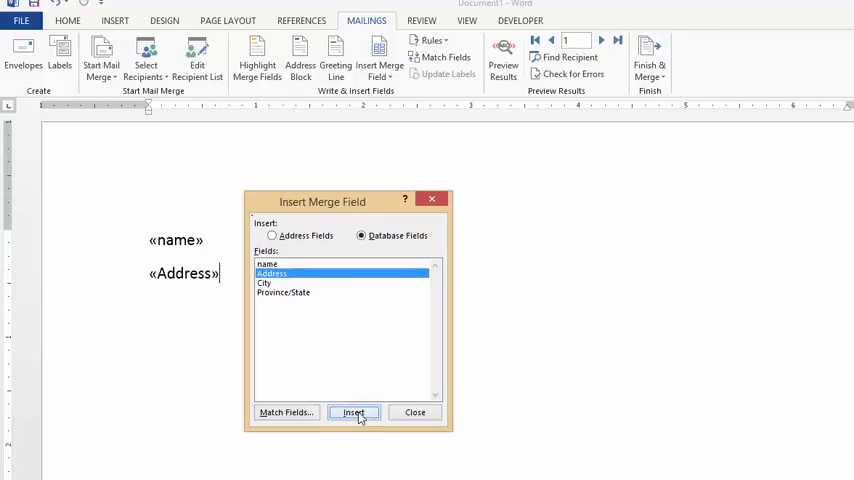
pyautogui.moveTo(420, 412)
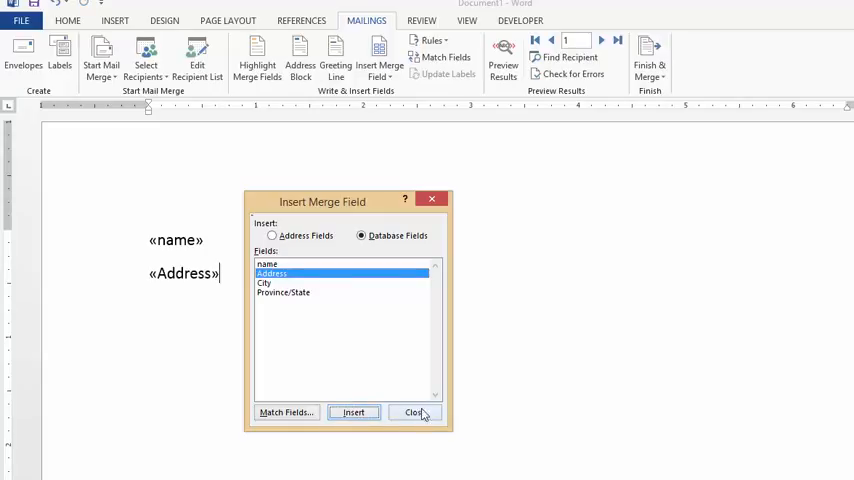
pyautogui.click(414, 412)
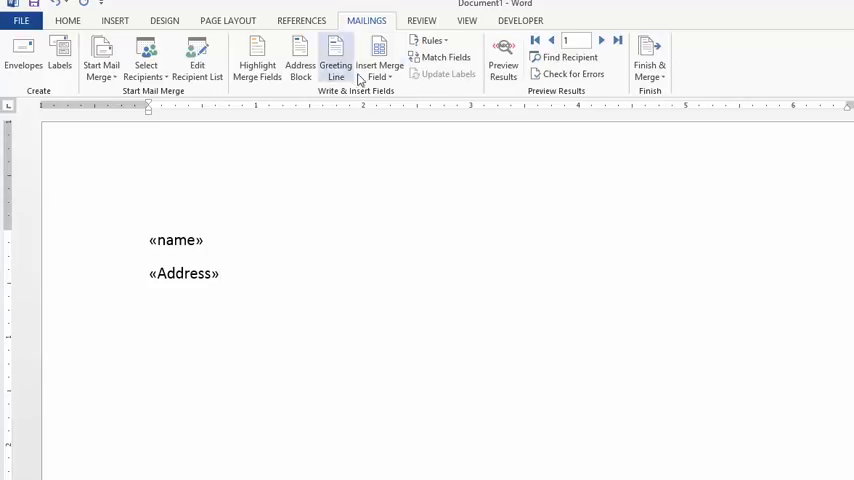
pyautogui.moveTo(380, 60)
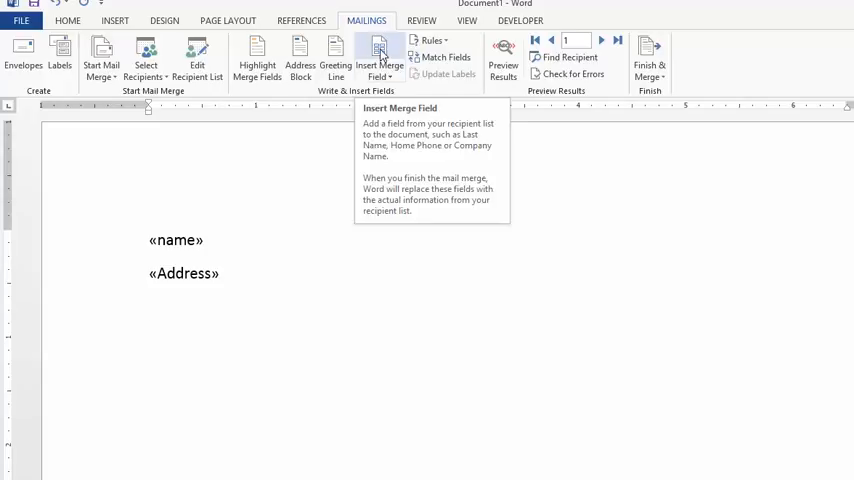
# Step: Add the third line as City, a comma, then the ProvinceState field
pyautogui.click(378, 56)
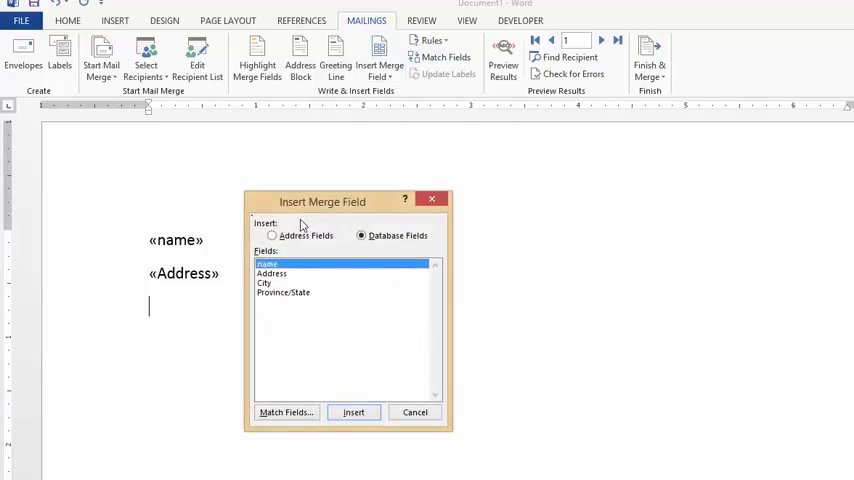
pyautogui.click(264, 284)
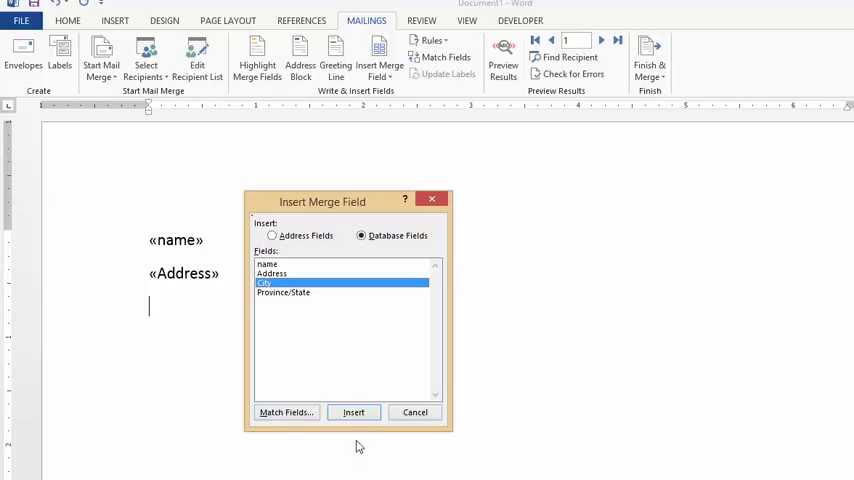
pyautogui.click(352, 412)
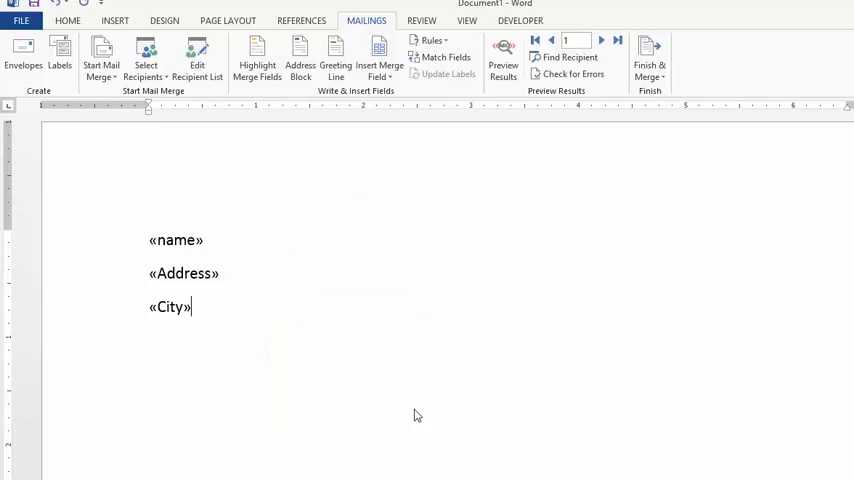
pyautogui.write(',')
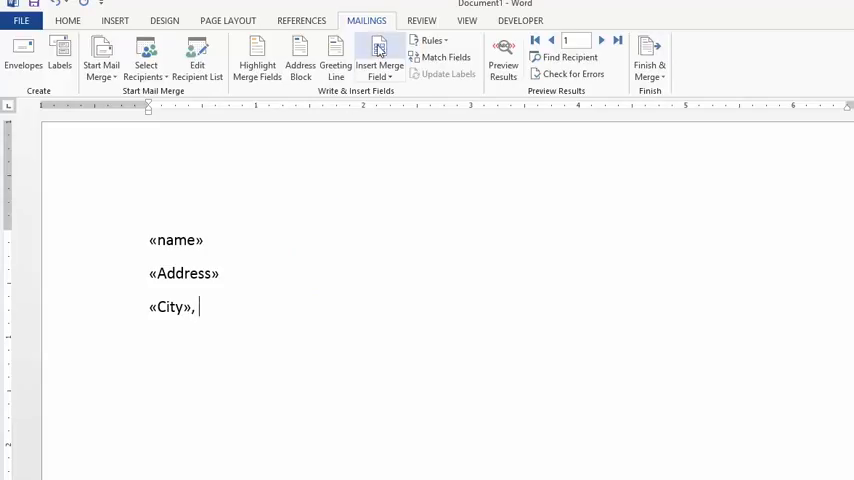
pyautogui.click(378, 50)
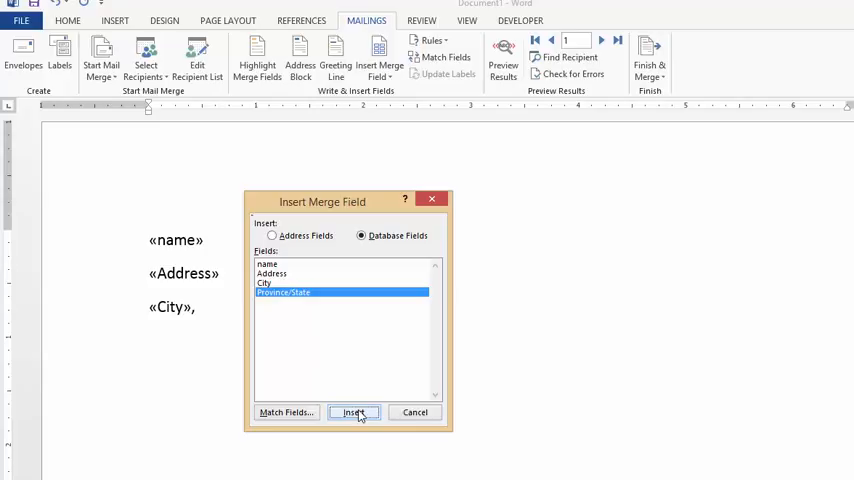
pyautogui.click(352, 412)
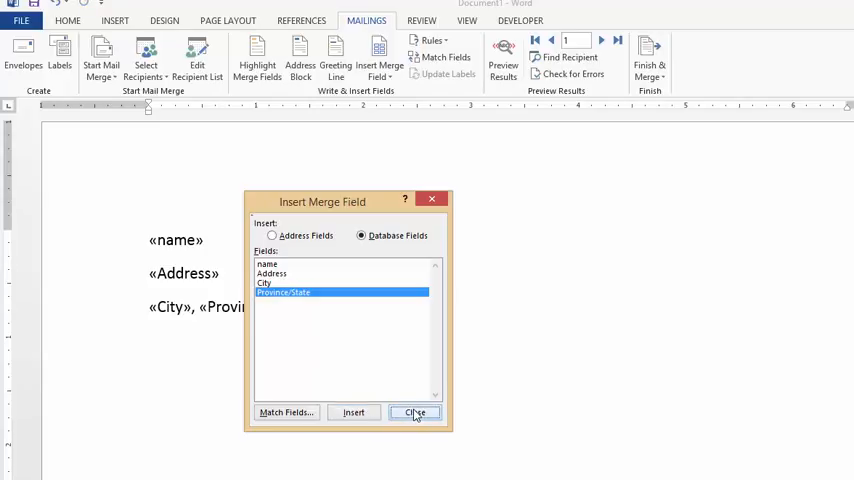
pyautogui.click(414, 412)
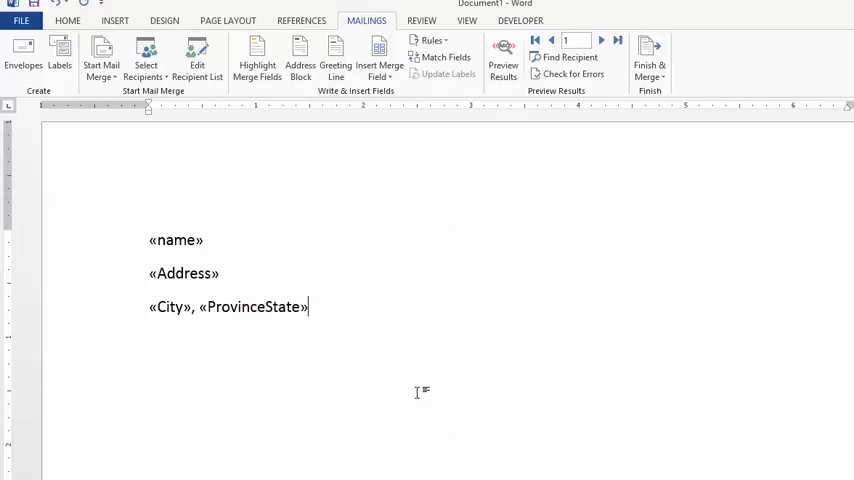
pyautogui.moveTo(372, 356)
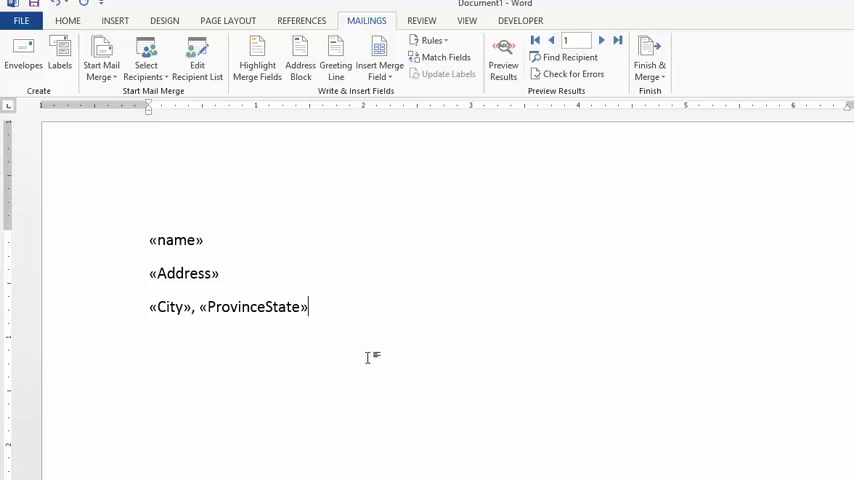
pyautogui.moveTo(148, 240)
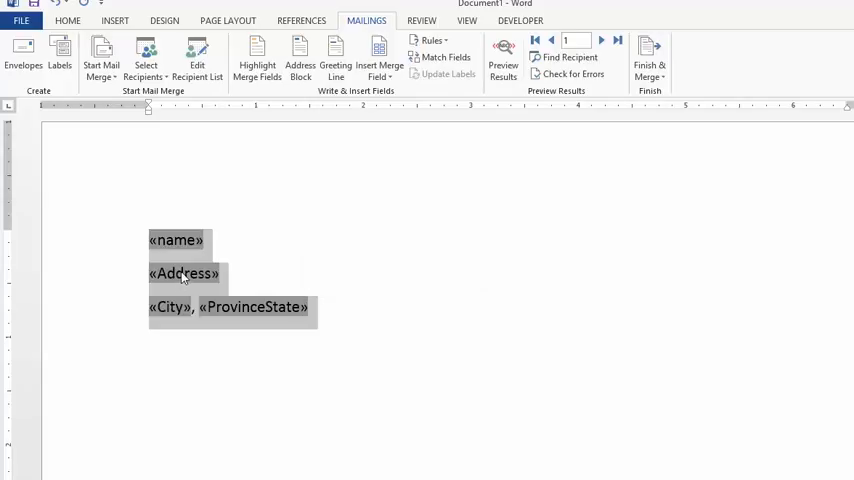
# Step: Set the address block paragraphs to Single line spacing with 0 pt space after
pyautogui.rightClick(184, 272)
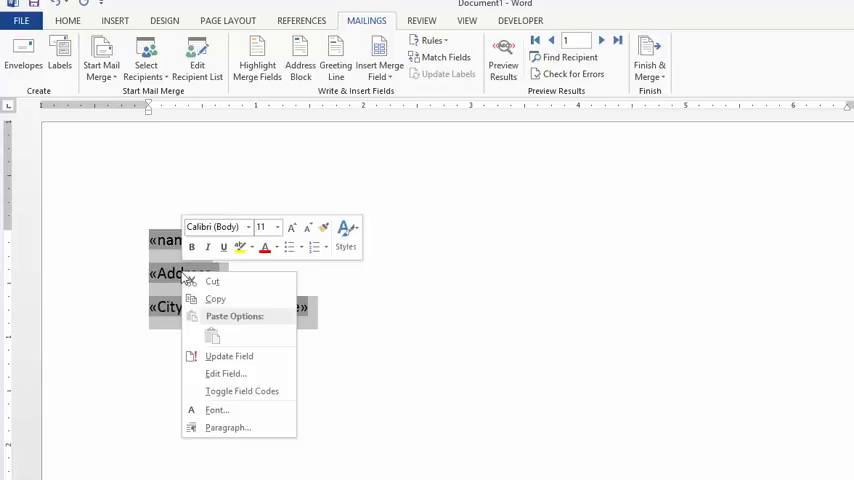
pyautogui.moveTo(228, 428)
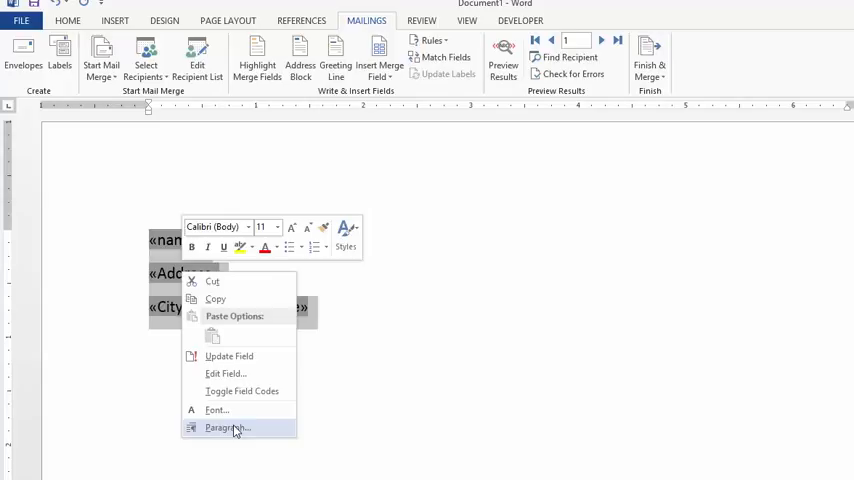
pyautogui.click(224, 428)
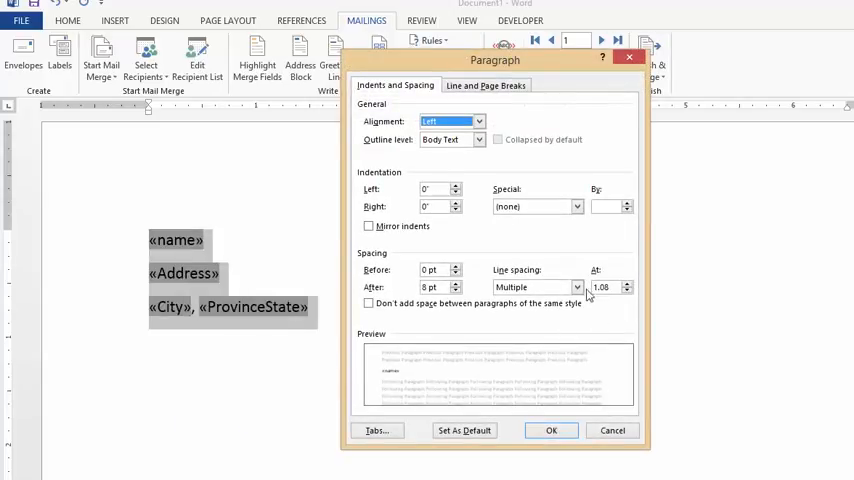
pyautogui.click(576, 288)
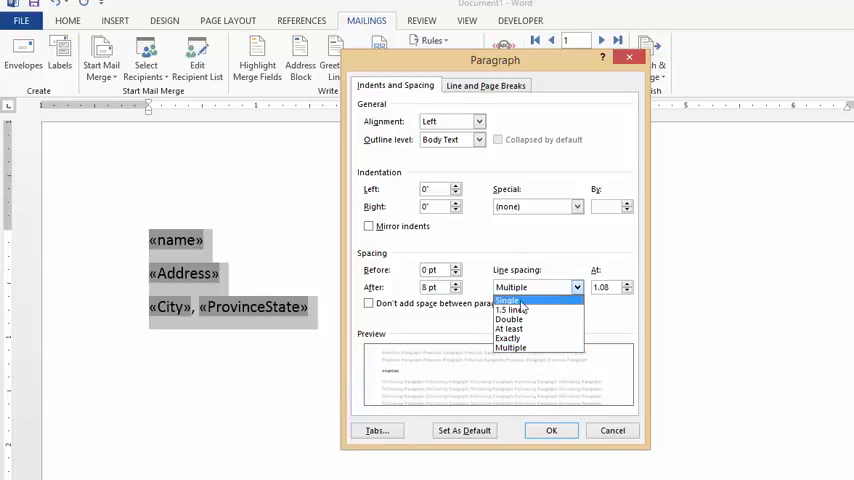
pyautogui.click(508, 300)
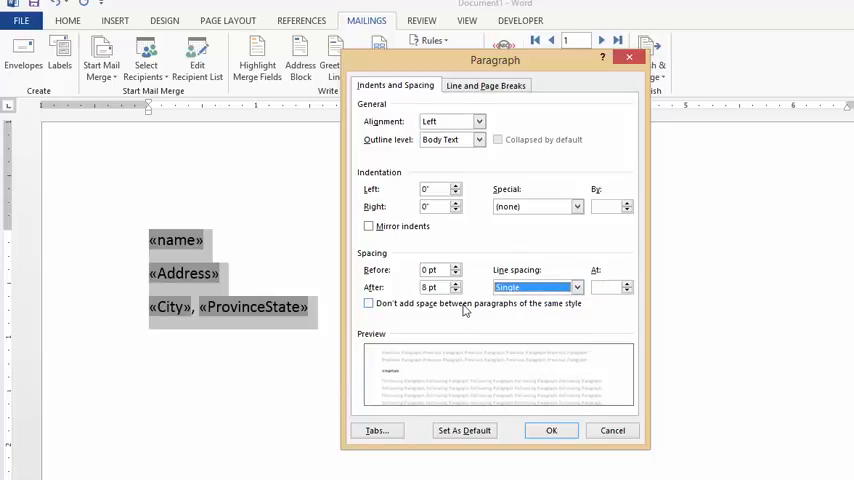
pyautogui.moveTo(428, 296)
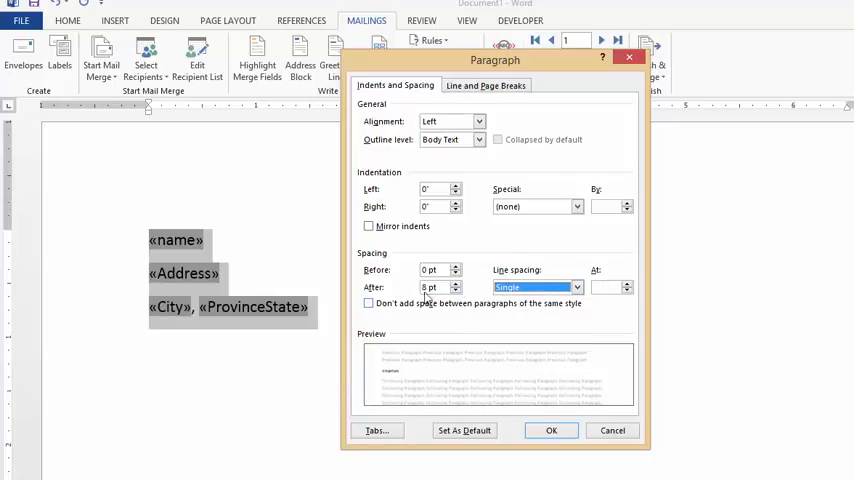
pyautogui.click(454, 284)
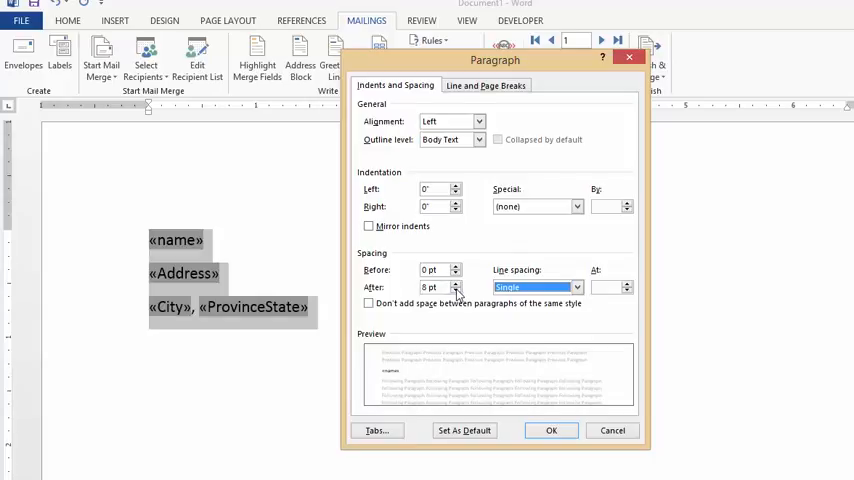
pyautogui.click(454, 292)
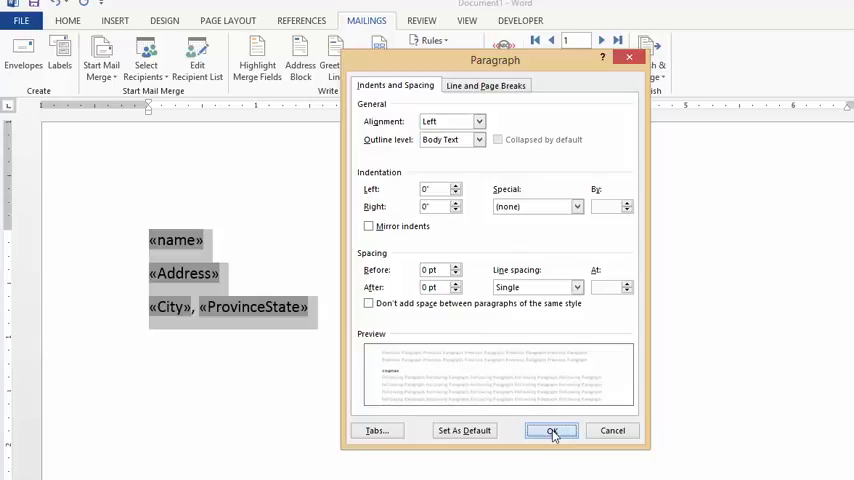
pyautogui.click(552, 430)
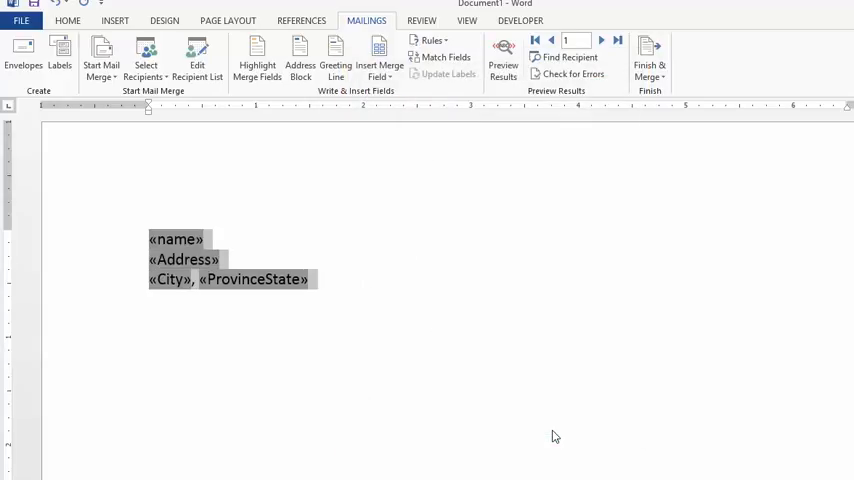
pyautogui.moveTo(172, 320)
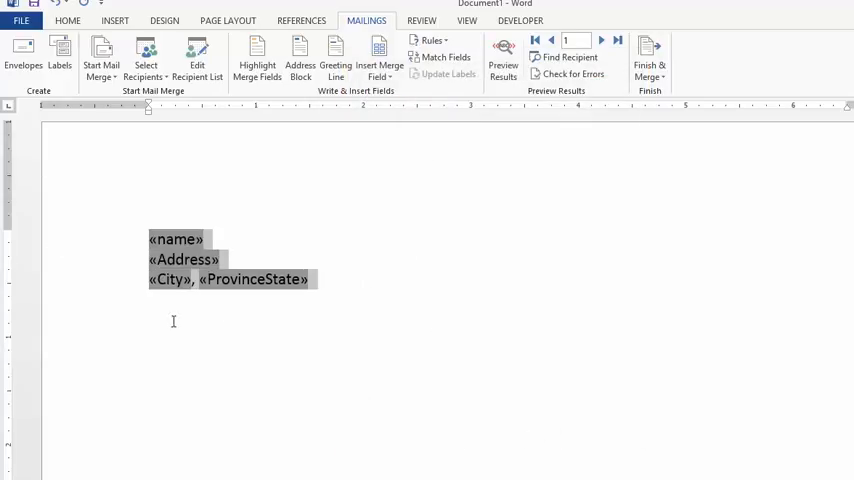
pyautogui.moveTo(168, 228)
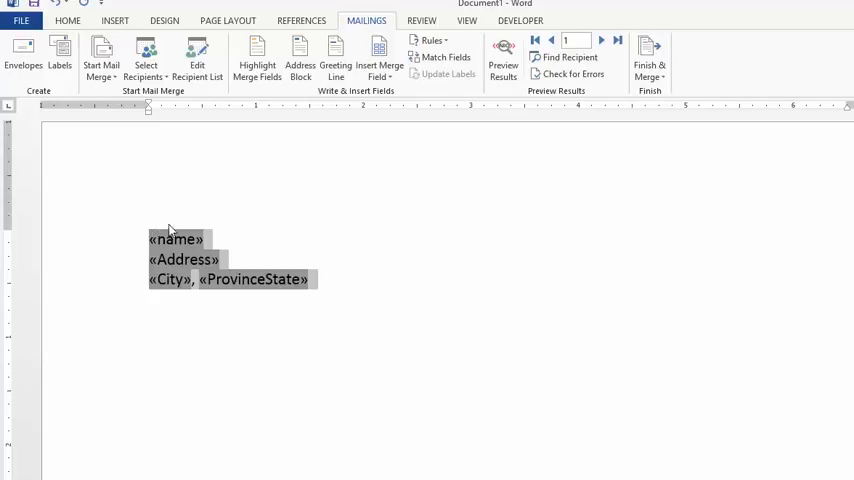
pyautogui.moveTo(684, 208)
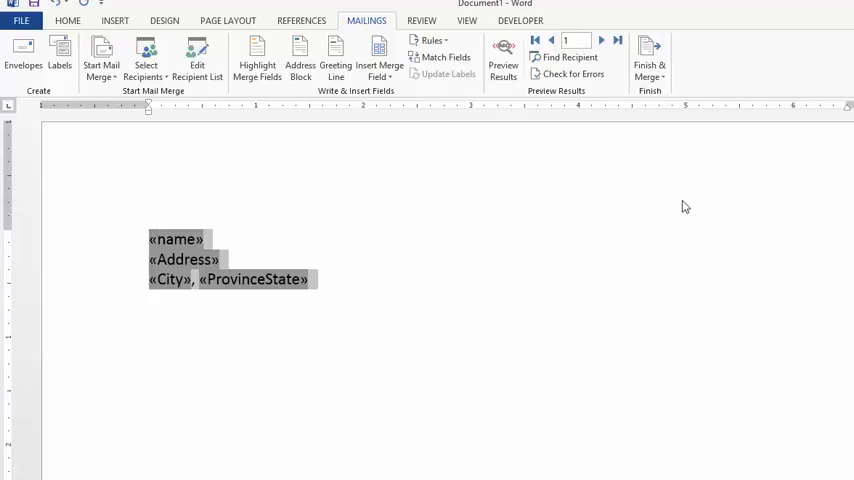
pyautogui.moveTo(648, 56)
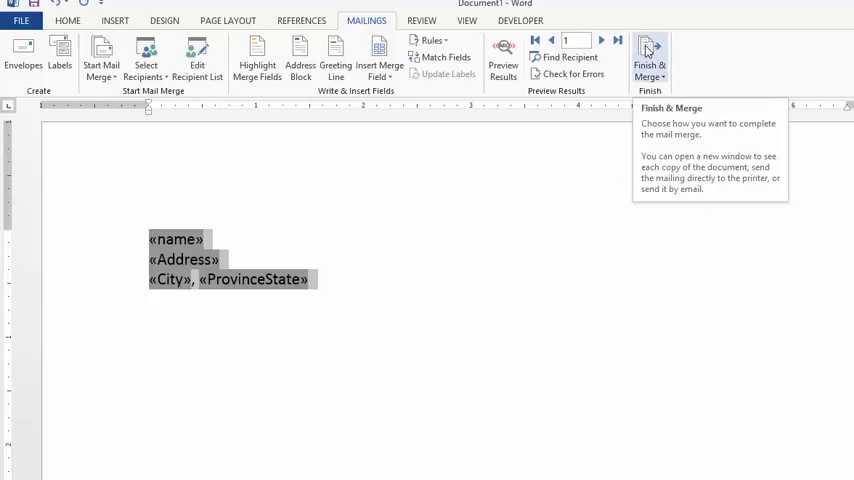
# Step: Finish & Merge all records into the editable Letters1 document via Edit Individual Documents
pyautogui.click(648, 56)
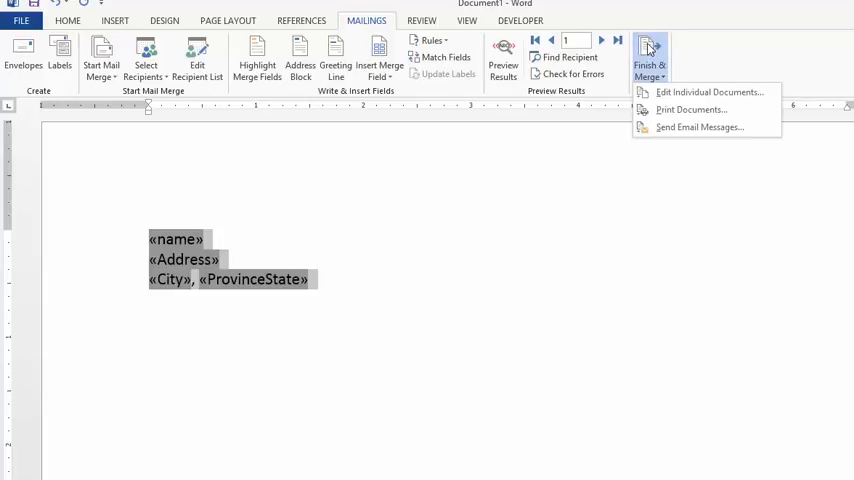
pyautogui.moveTo(688, 76)
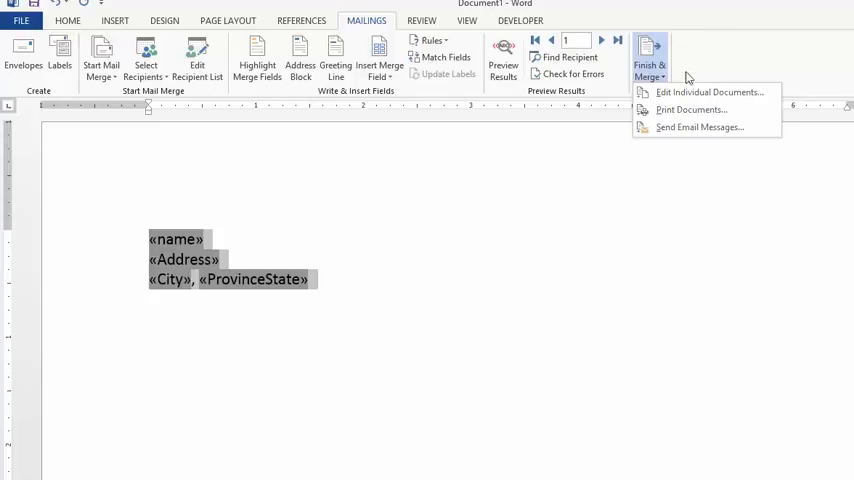
pyautogui.moveTo(708, 92)
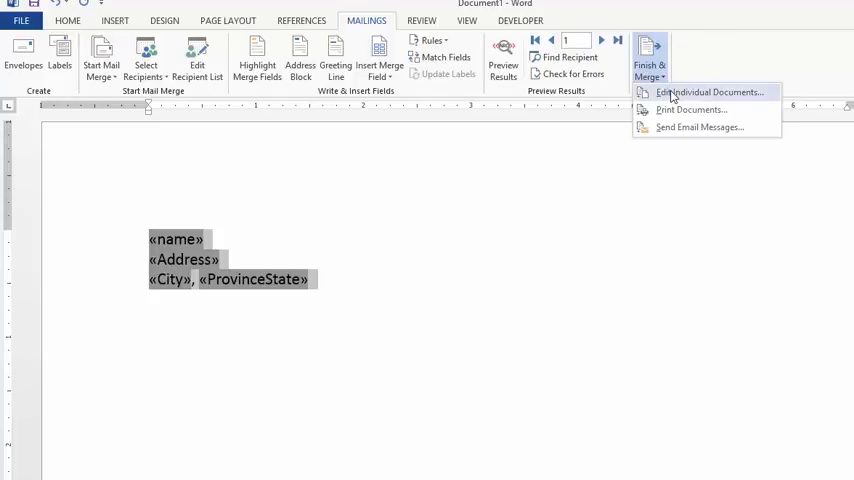
pyautogui.click(708, 92)
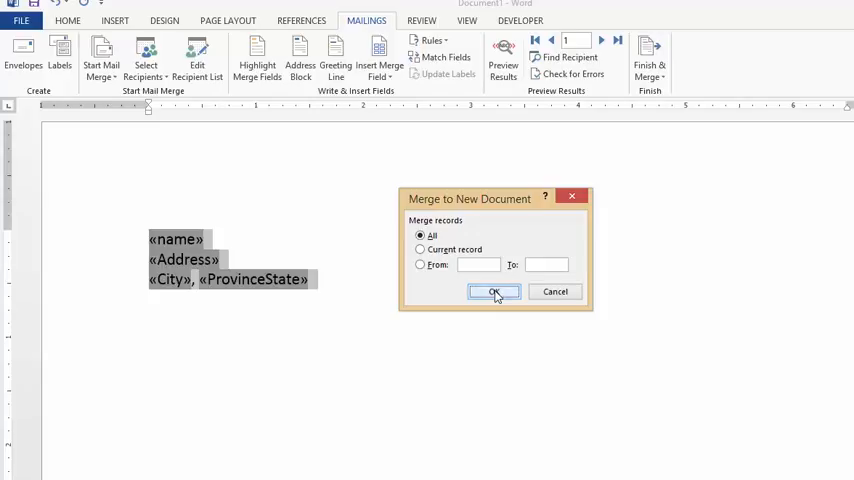
pyautogui.click(492, 292)
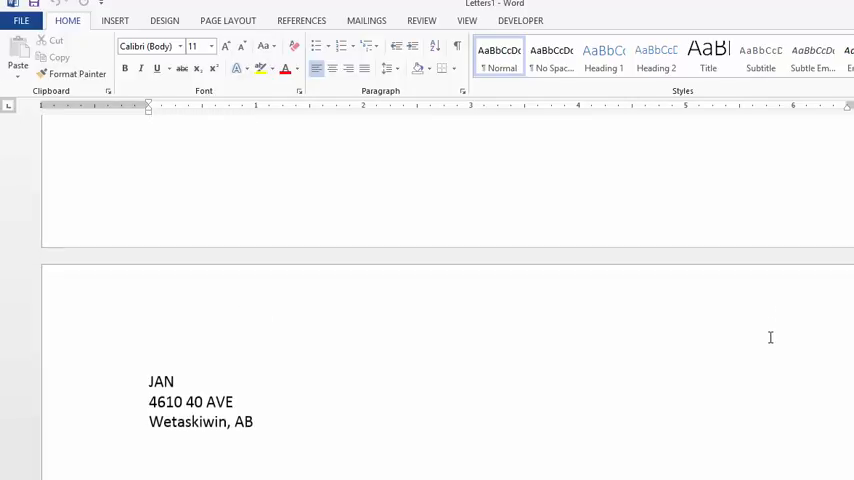
pyautogui.scroll(3)
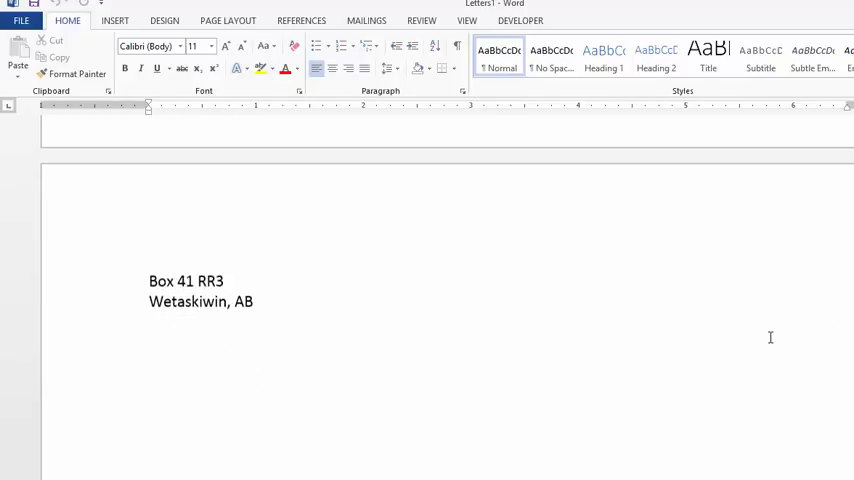
pyautogui.write('Site 10 Box 11 RR1')
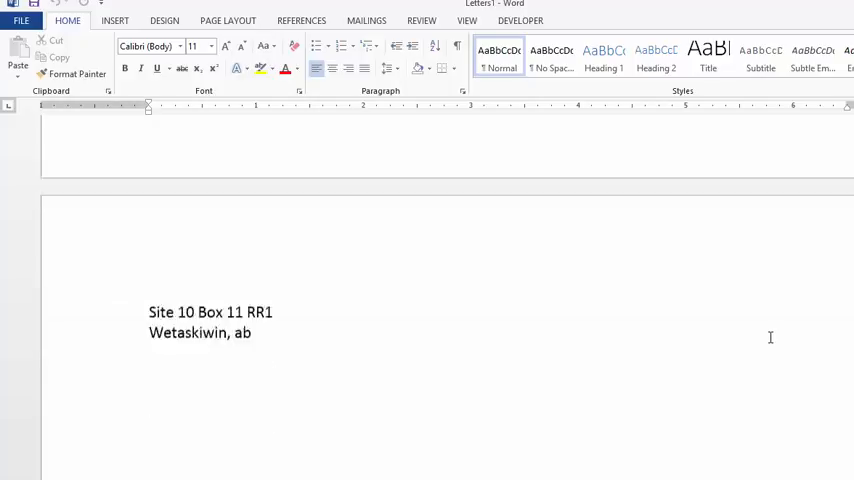